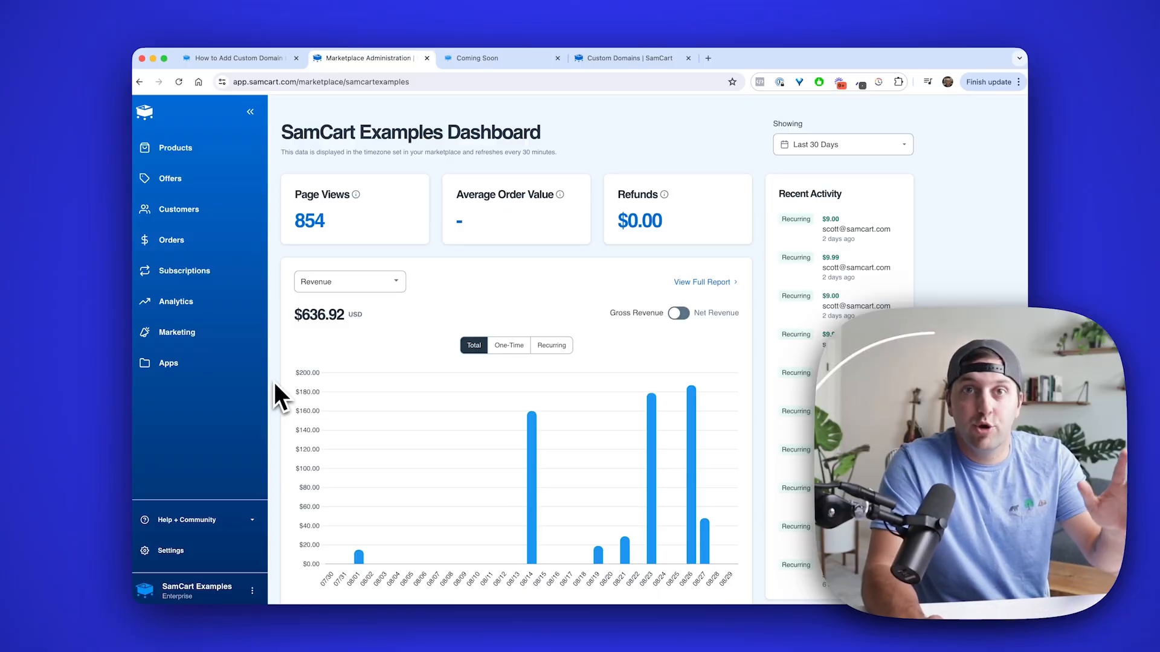
Go to Settings and then Custom Domains, listing makeproductsfast.com on a Coming Soon page
left_click(171, 551)
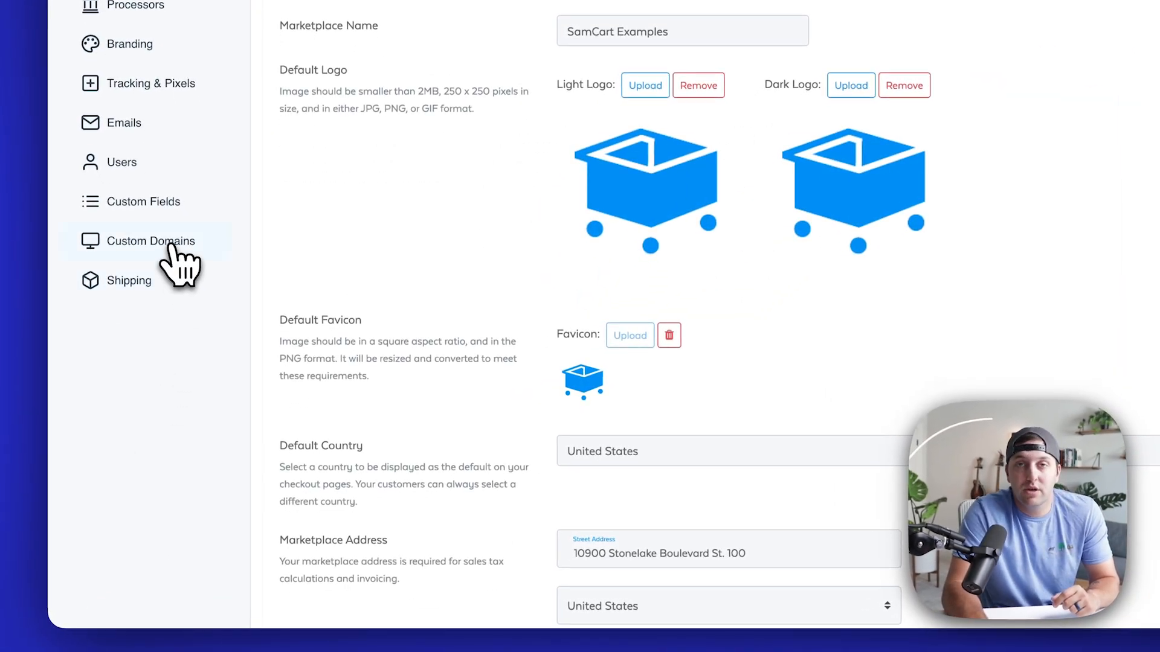
left_click(146, 240)
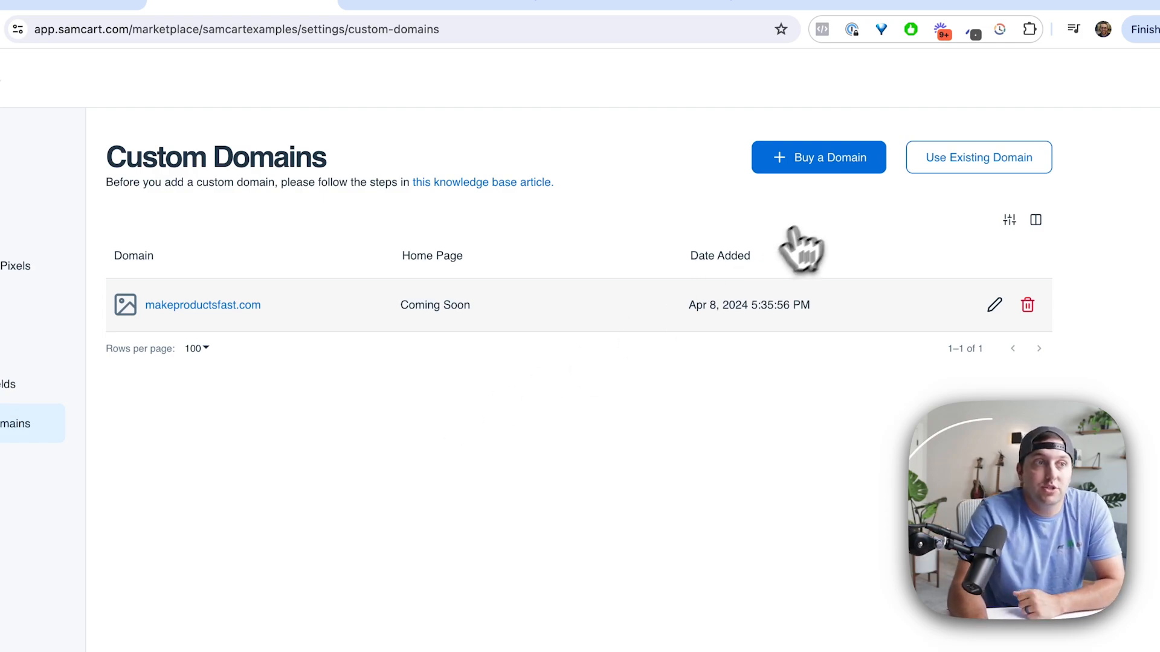
left_click(818, 157)
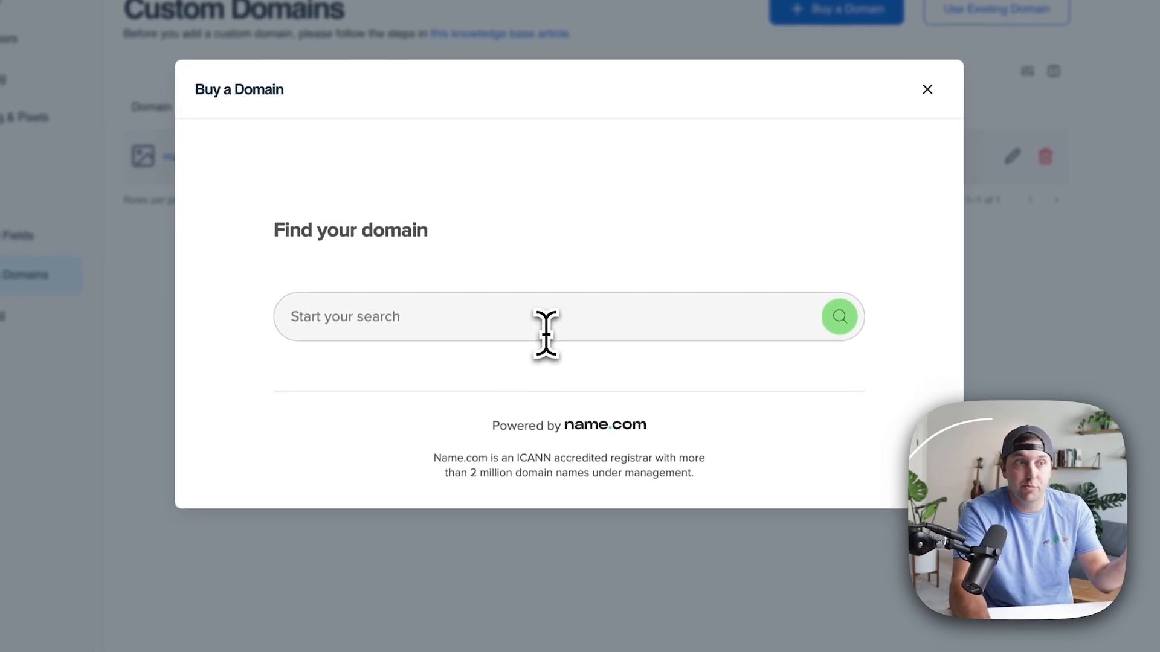
type("scottmakesproducts.com")
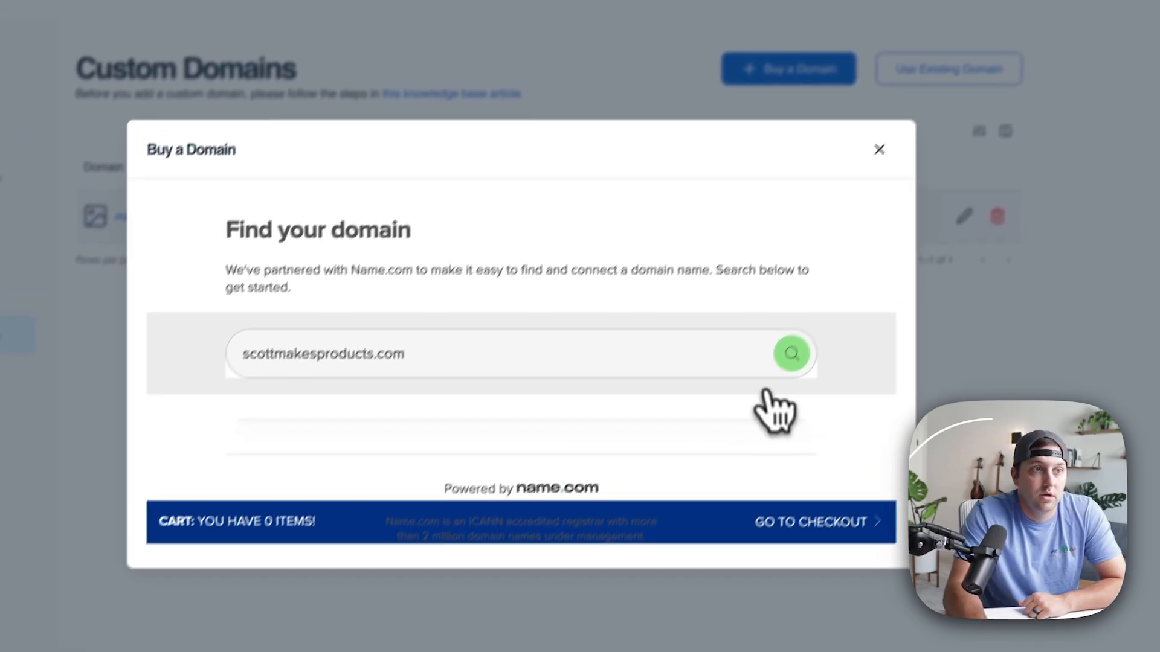
left_click(791, 353)
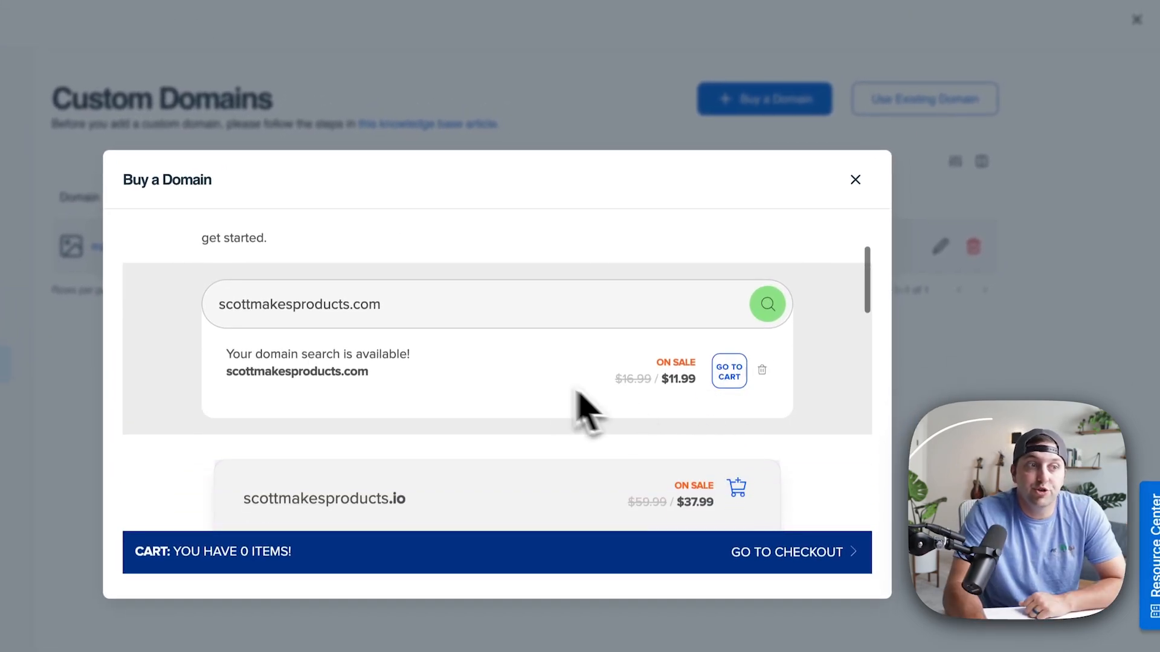
left_click(735, 487)
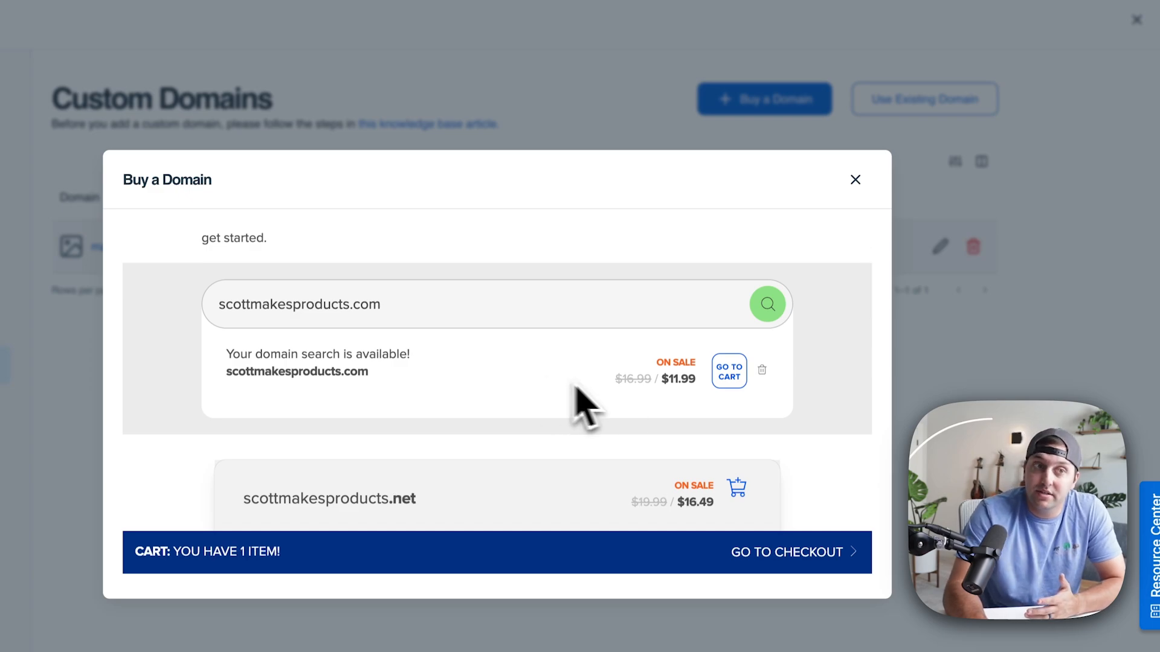
left_click(729, 371)
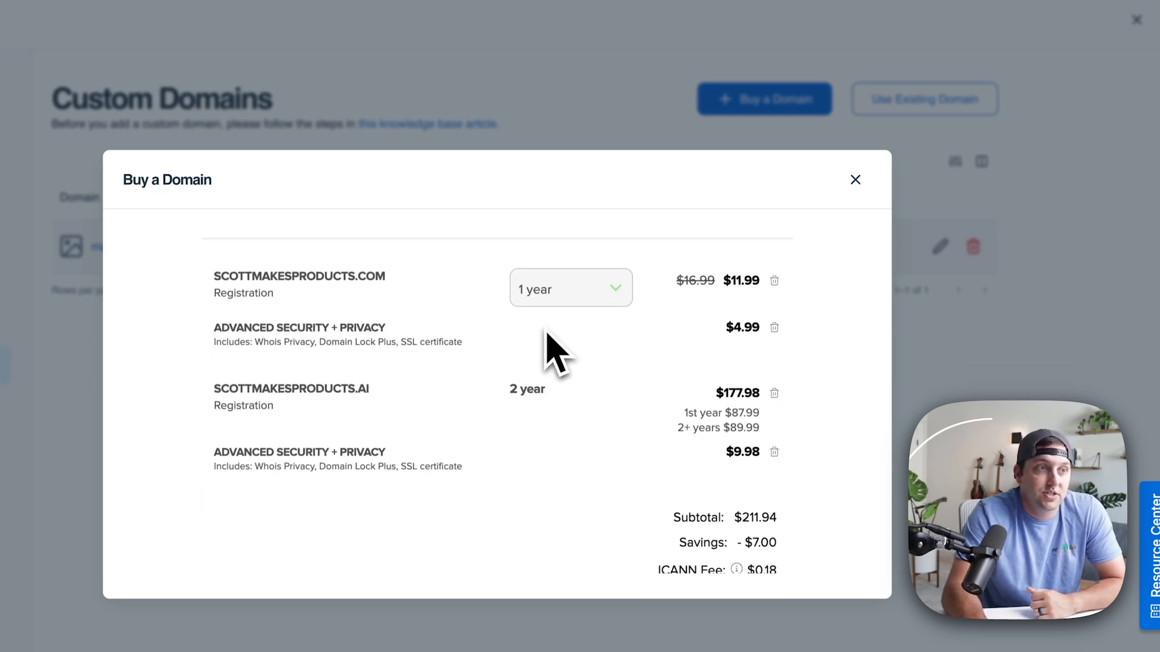
left_click(569, 287)
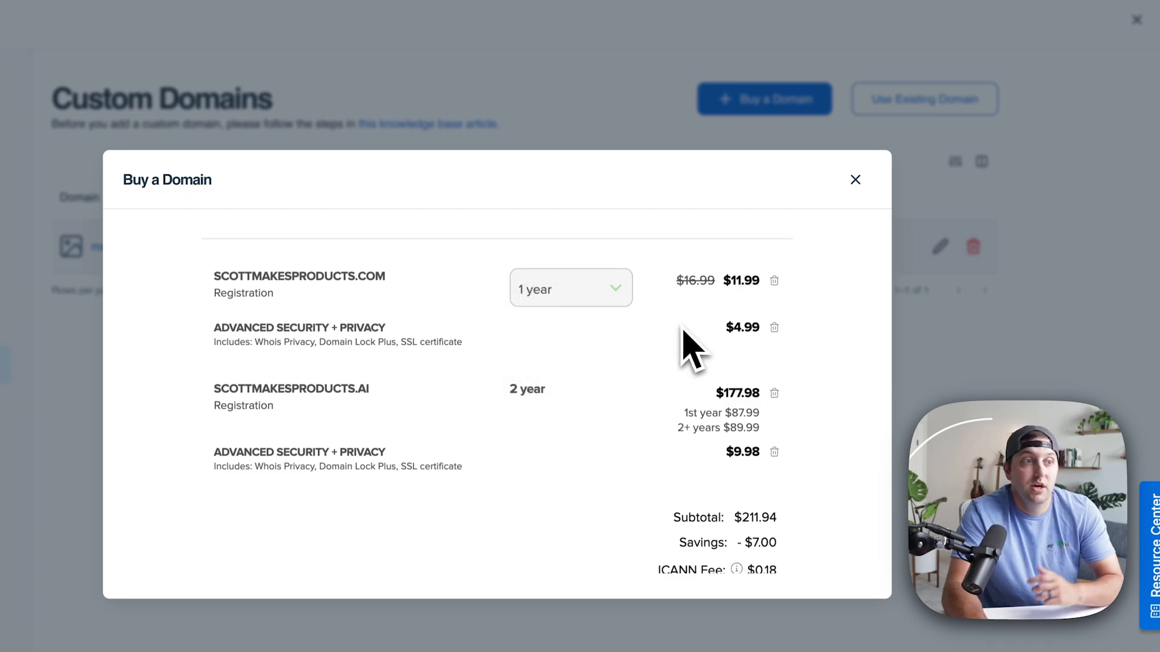
scroll("down", 3)
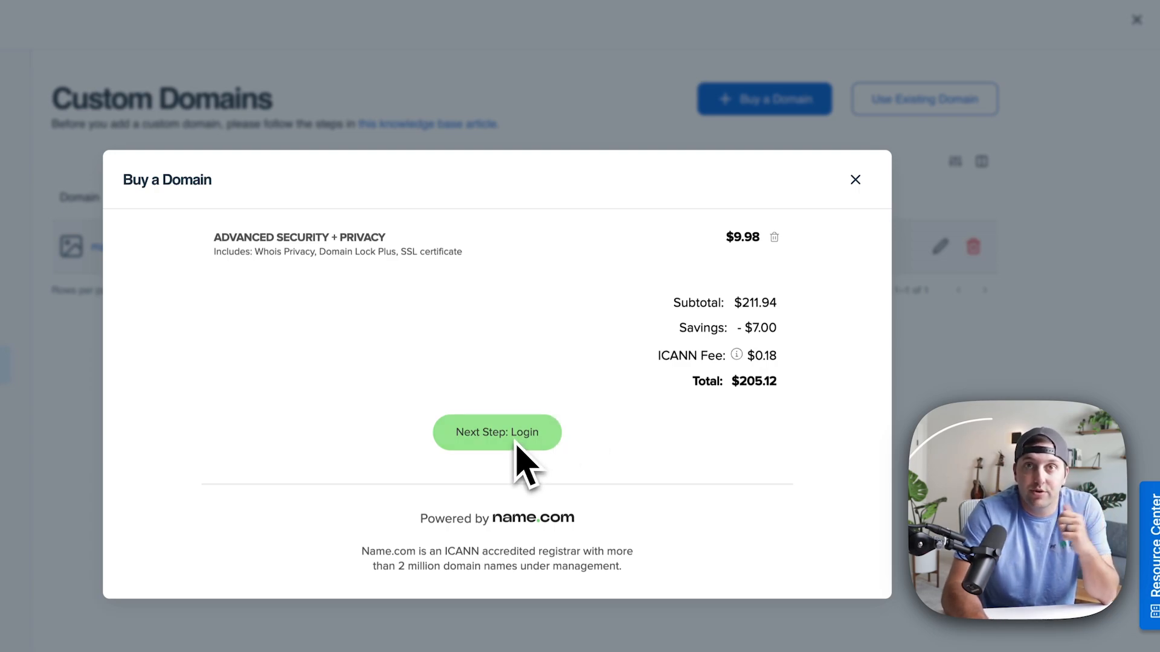
left_click(855, 178)
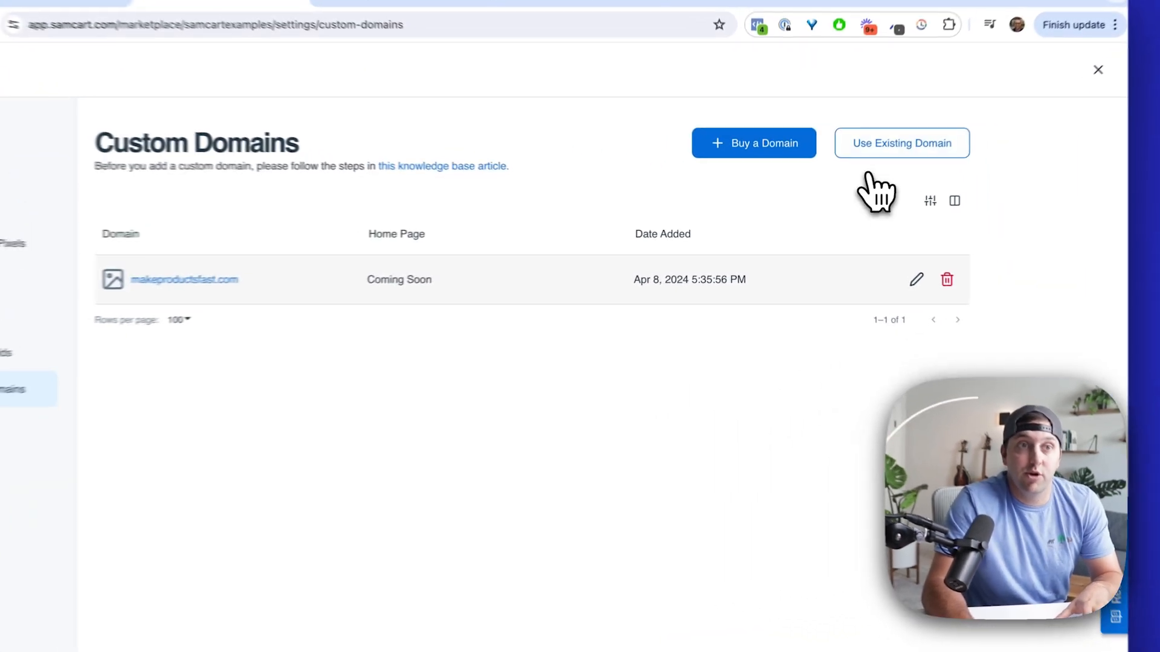
Save 5minutemarketing.com as an existing domain, then view makeproductsfast.com live in a new tab
left_click(901, 142)
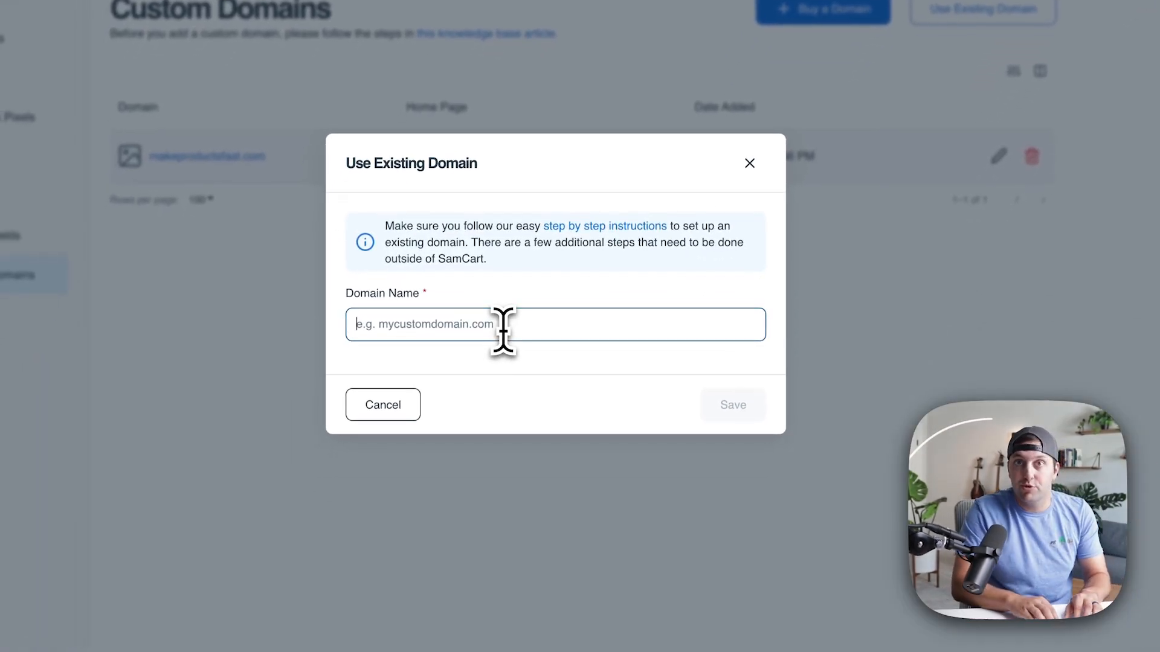
type("5minutemarketing.com")
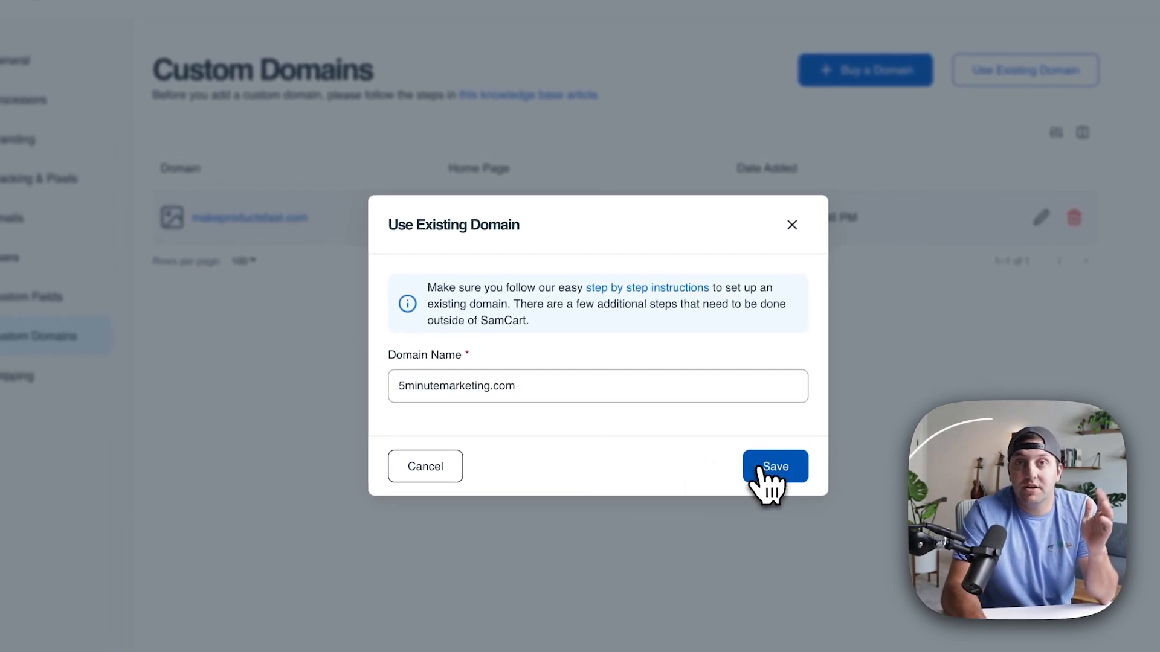
left_click(775, 467)
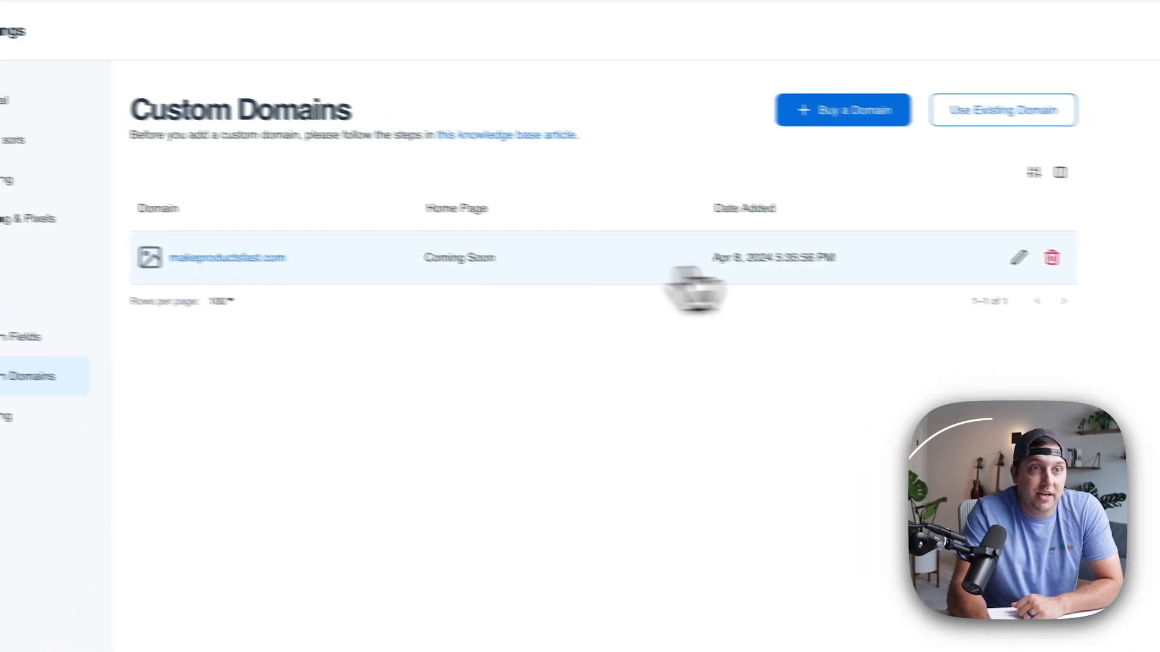
left_click(1020, 257)
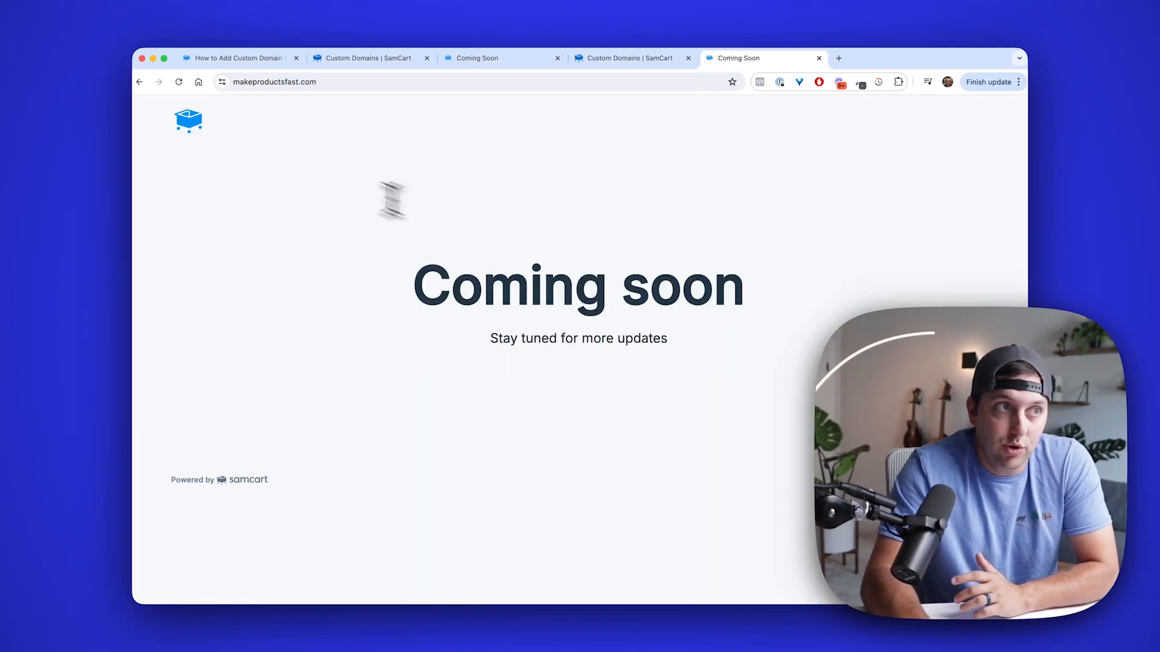
mouse_move(215, 122)
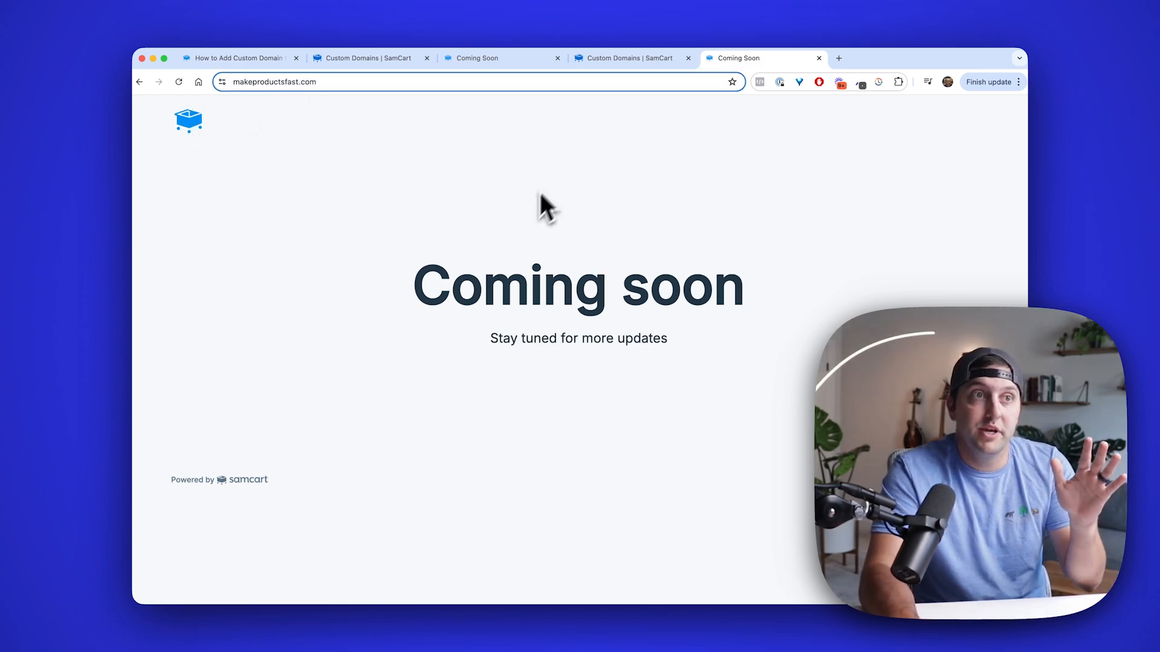
Switch browser tabs back to the Custom Domains | SamCart settings page
left_click(503, 58)
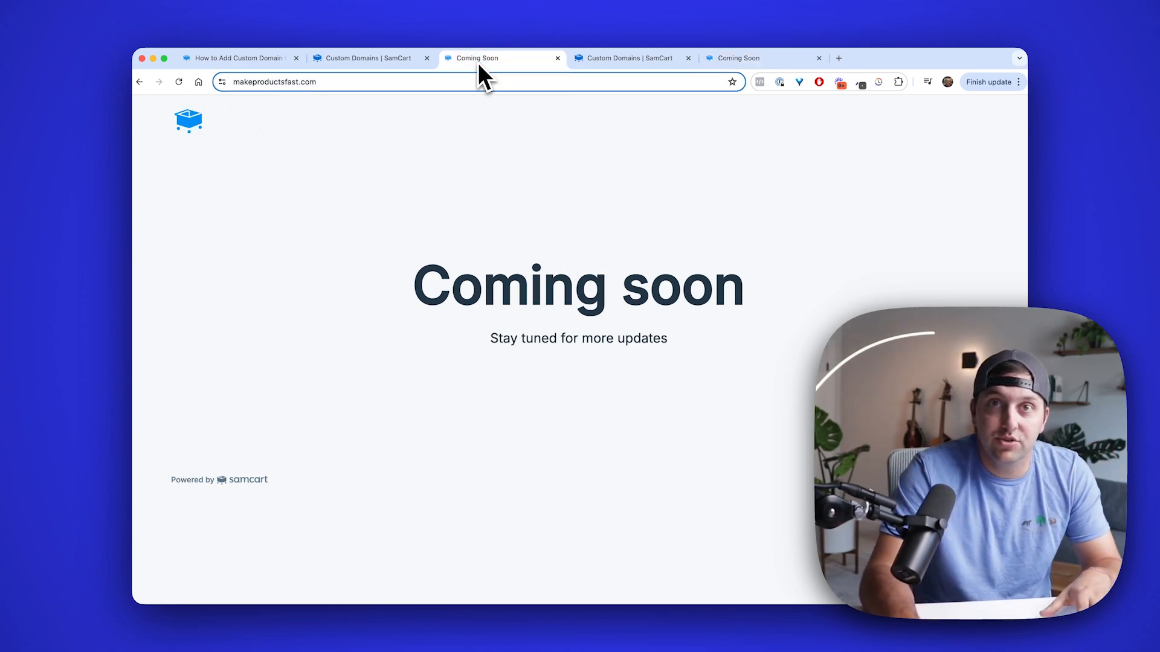
left_click(370, 58)
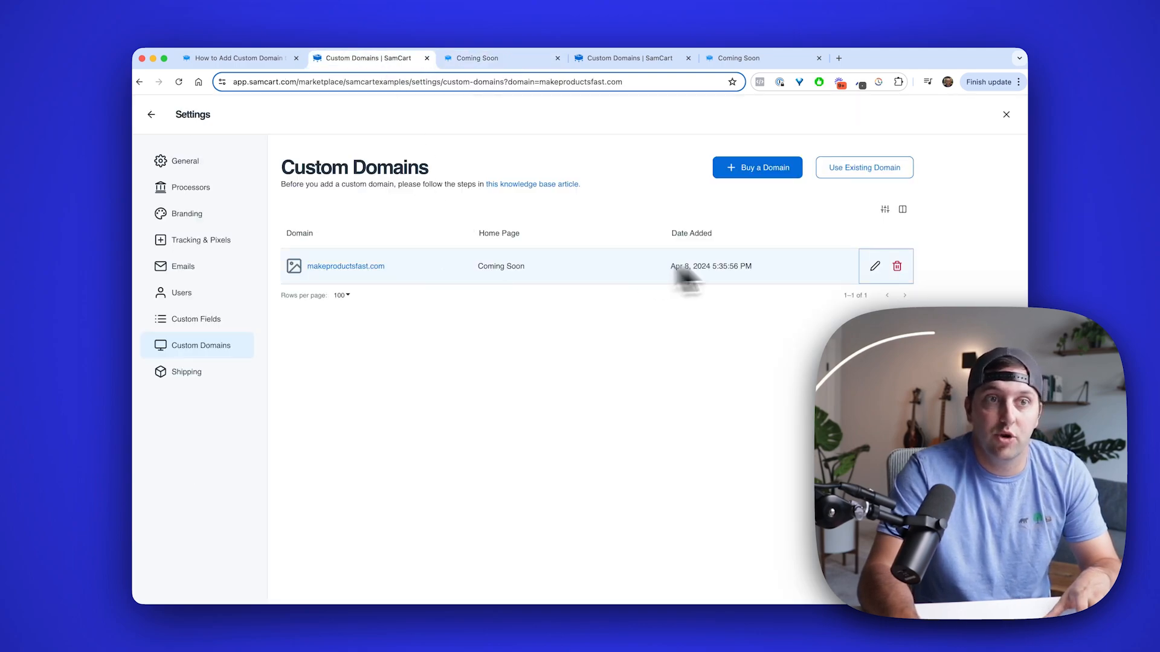
Edit makeproductsfast.com to use the SamCart Demo: French Learning product as its homepage
left_click(873, 266)
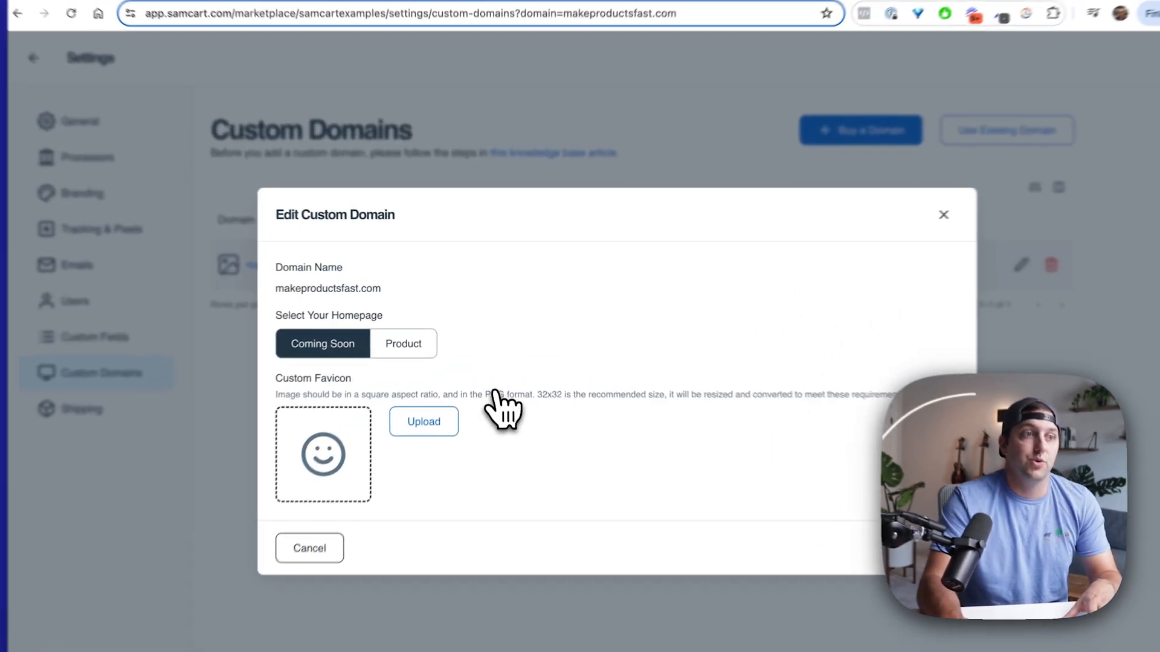
left_click(403, 343)
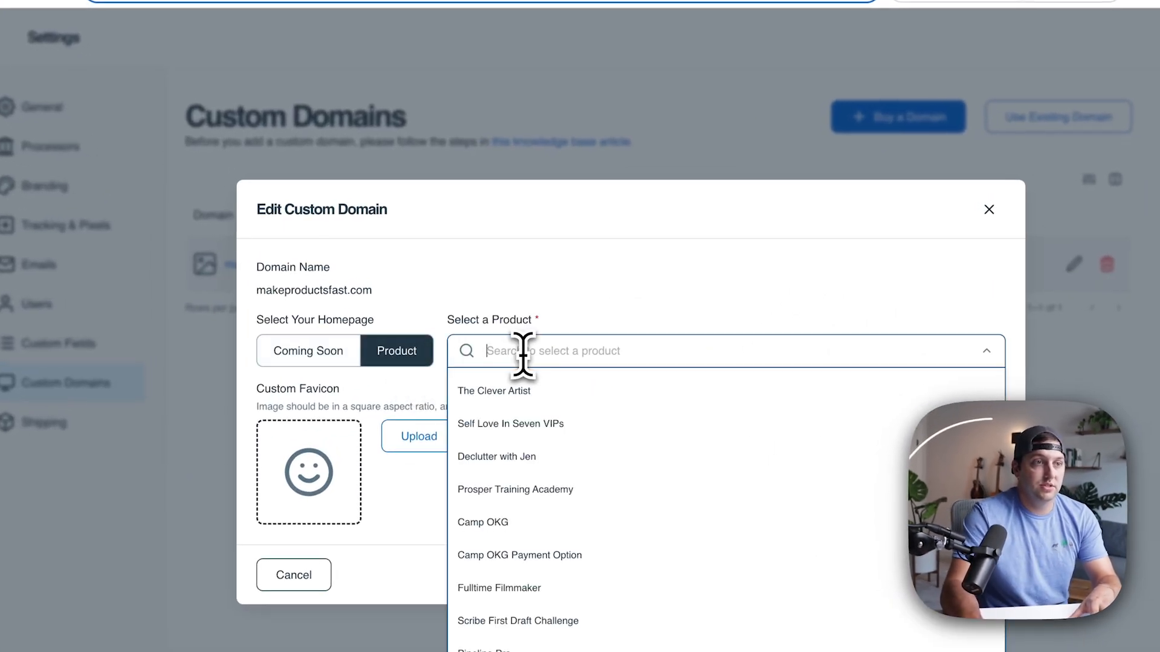
type("samcart demo")
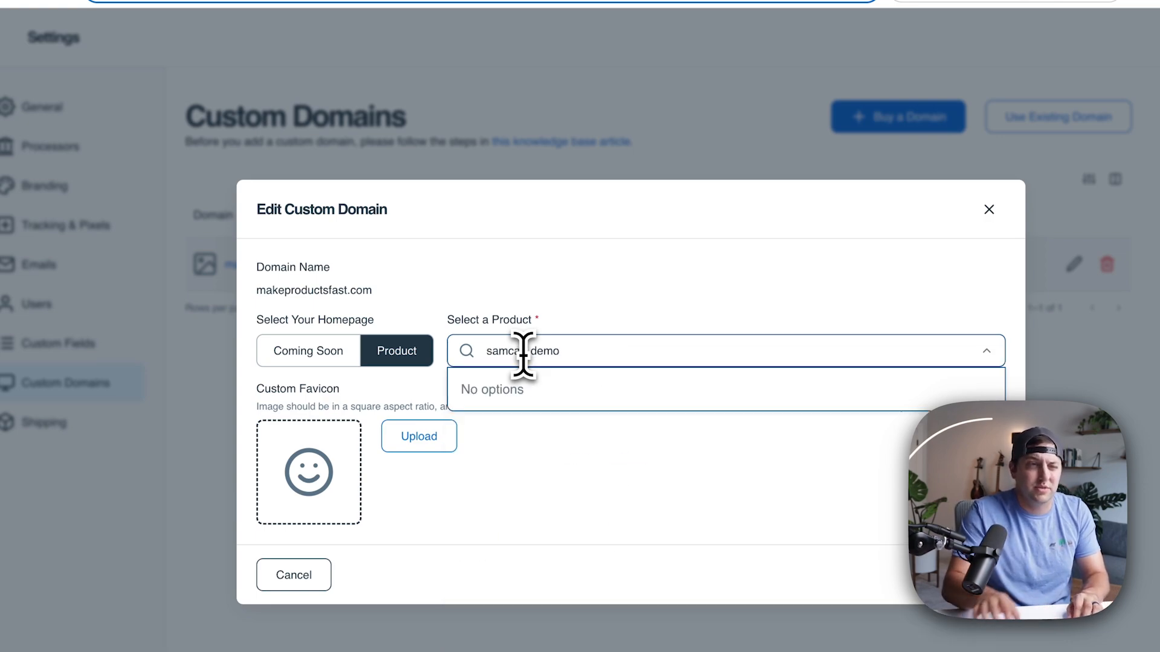
type("frech")
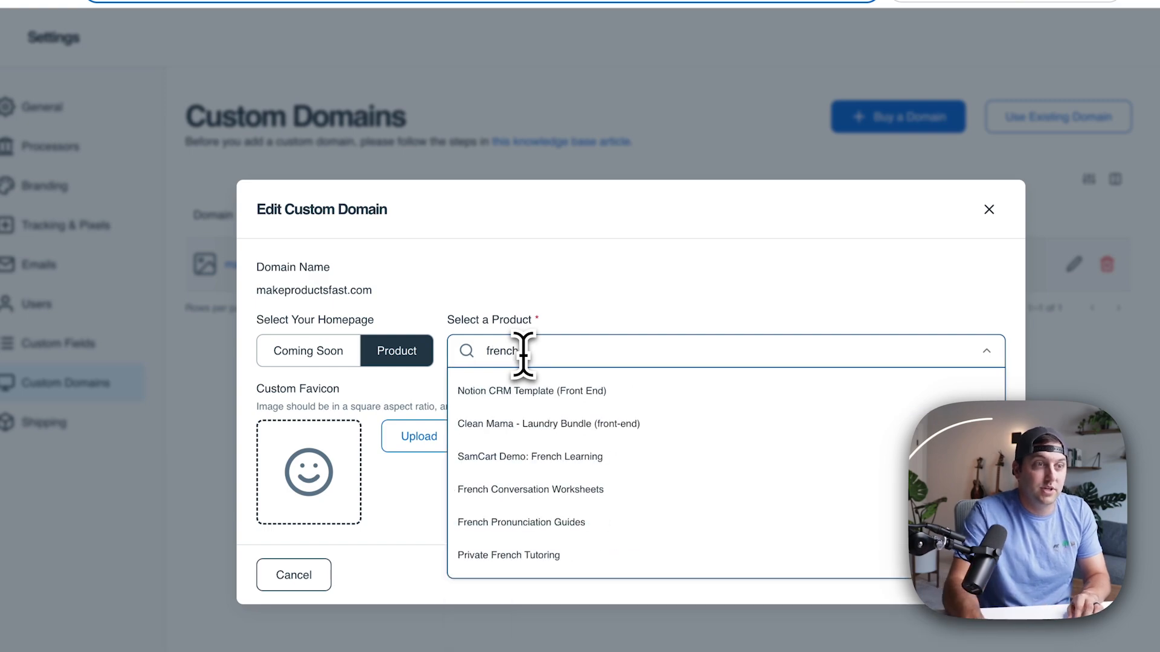
left_click(529, 457)
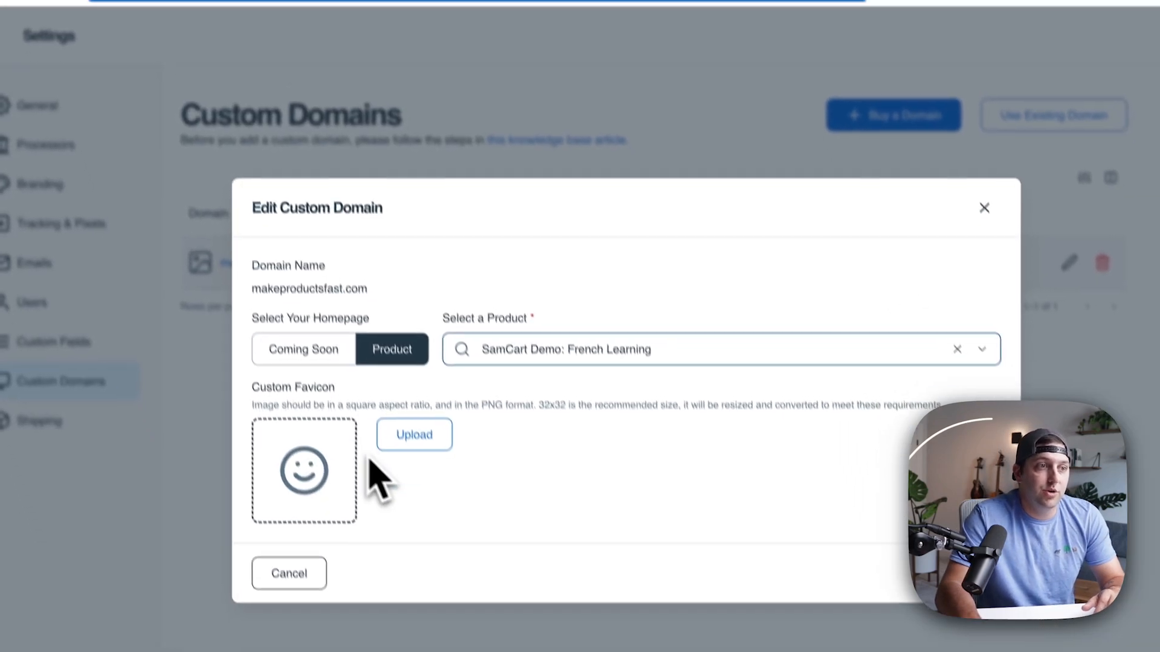
Upload the blue stopwatch image as the domain's favicon and save the settings
left_click(413, 434)
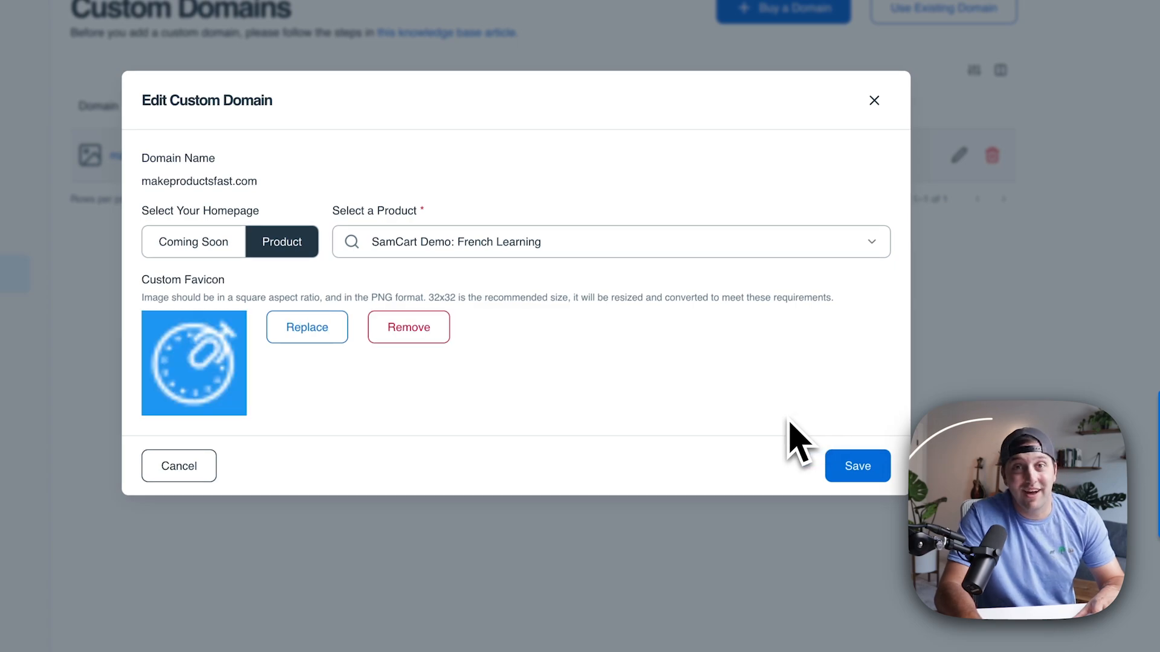
left_click(858, 466)
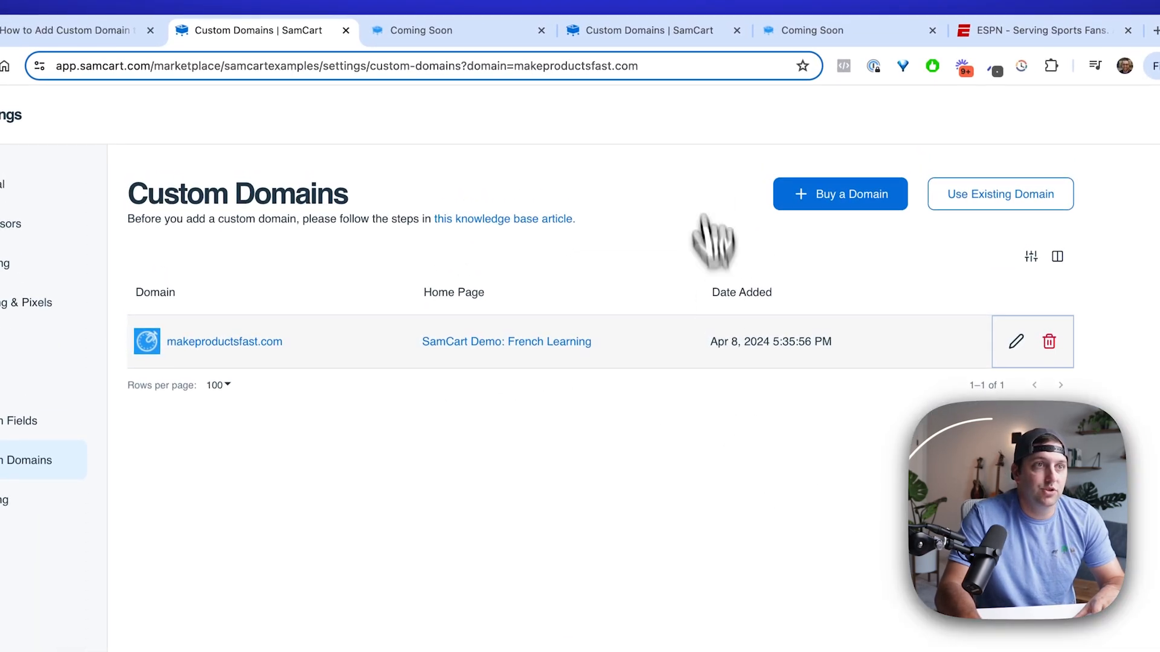
View the live French Learning sales page on makeproductsfast.com, then return to the Examples dashboard
left_click(927, 63)
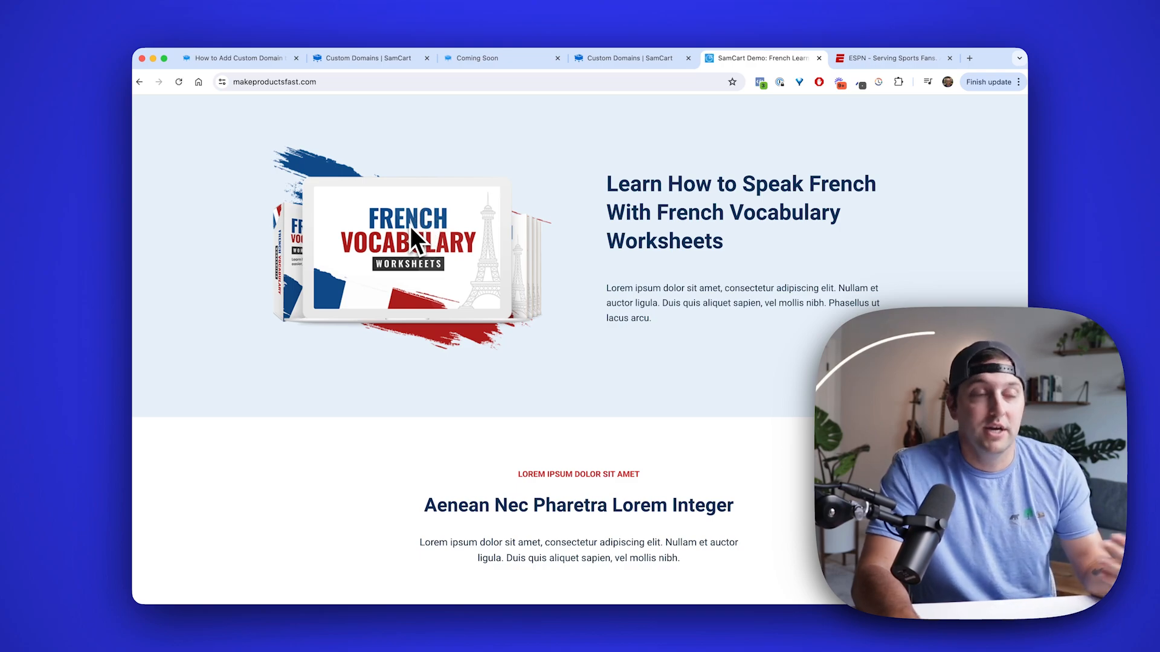
scroll("down", 3)
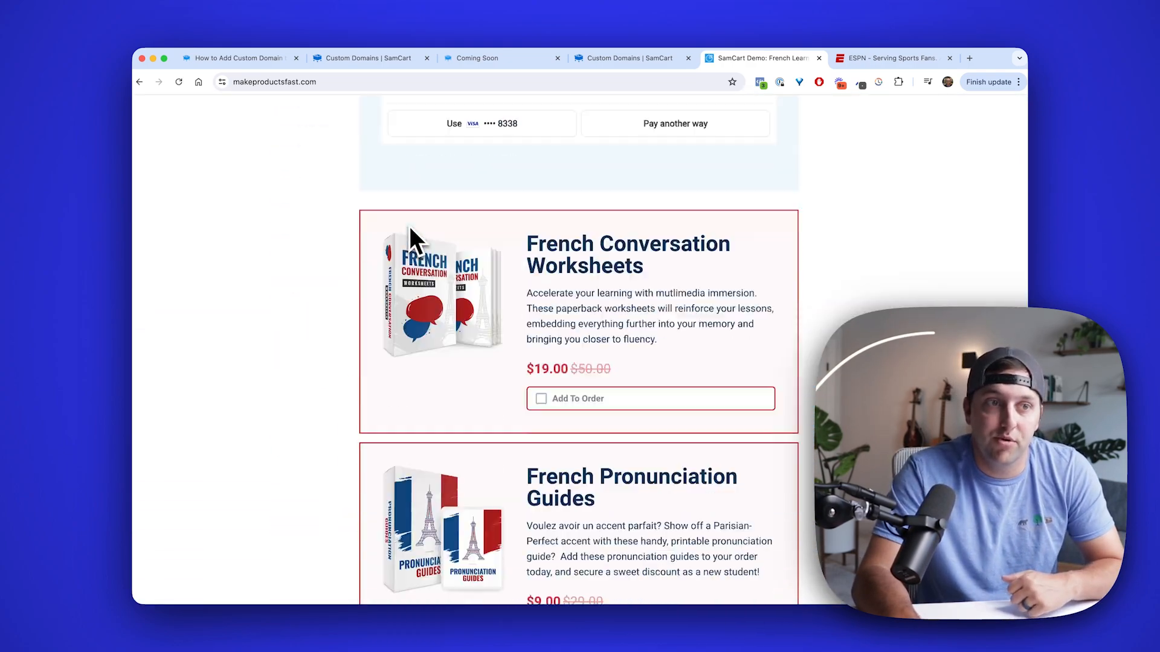
scroll("up", 3)
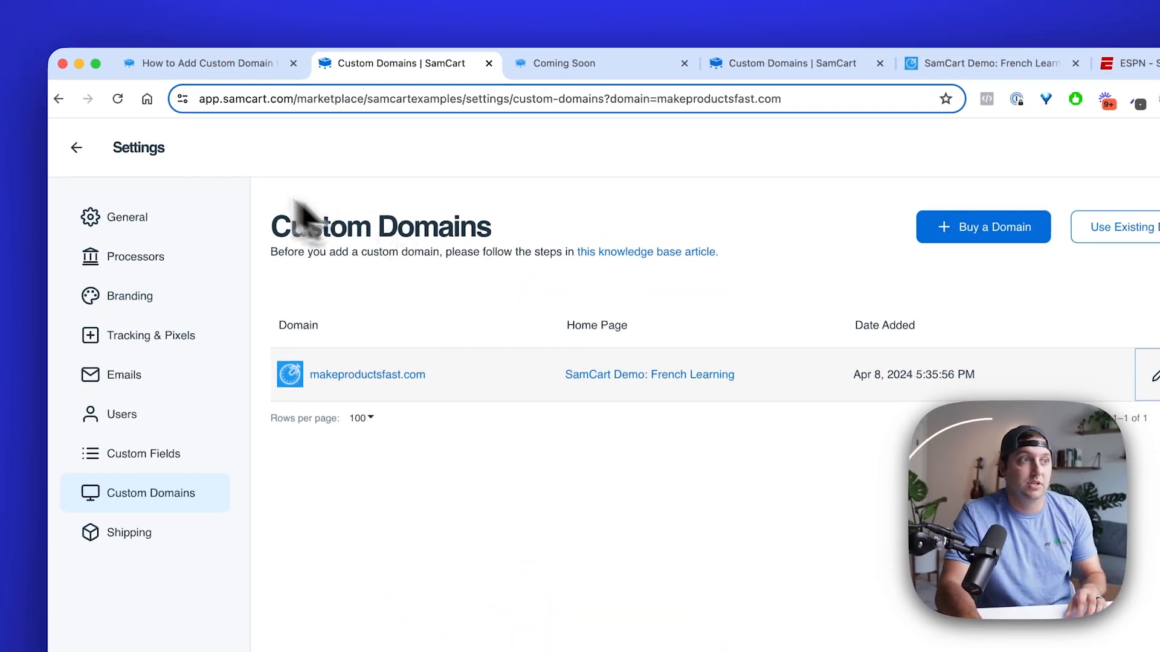
mouse_move(78, 147)
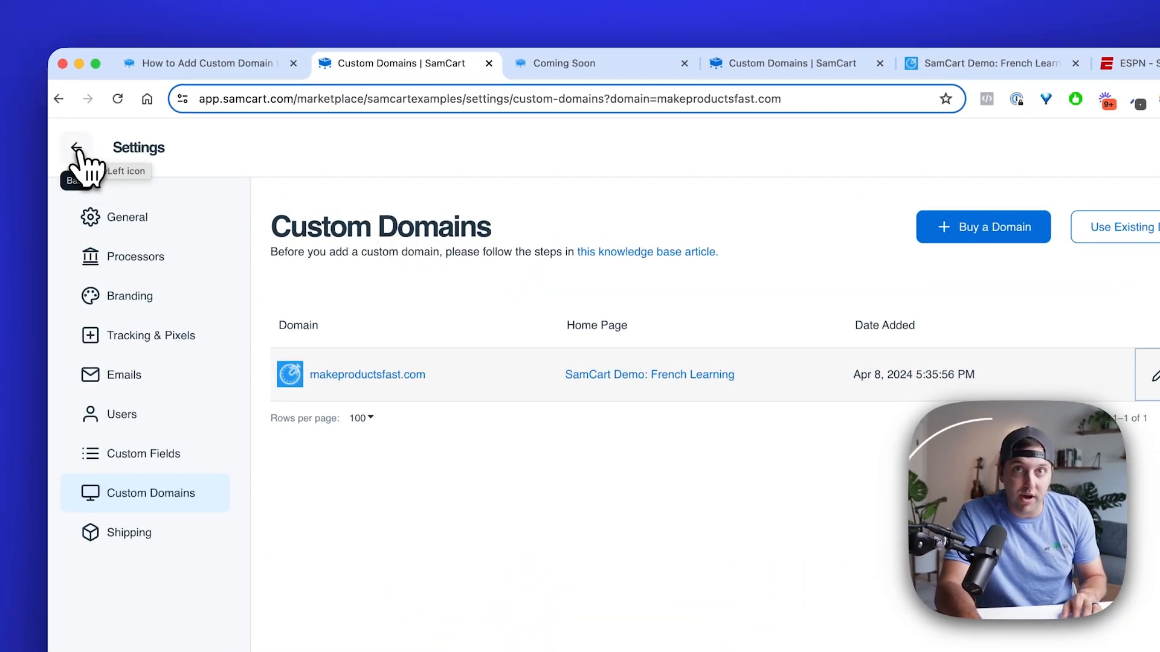
left_click(74, 148)
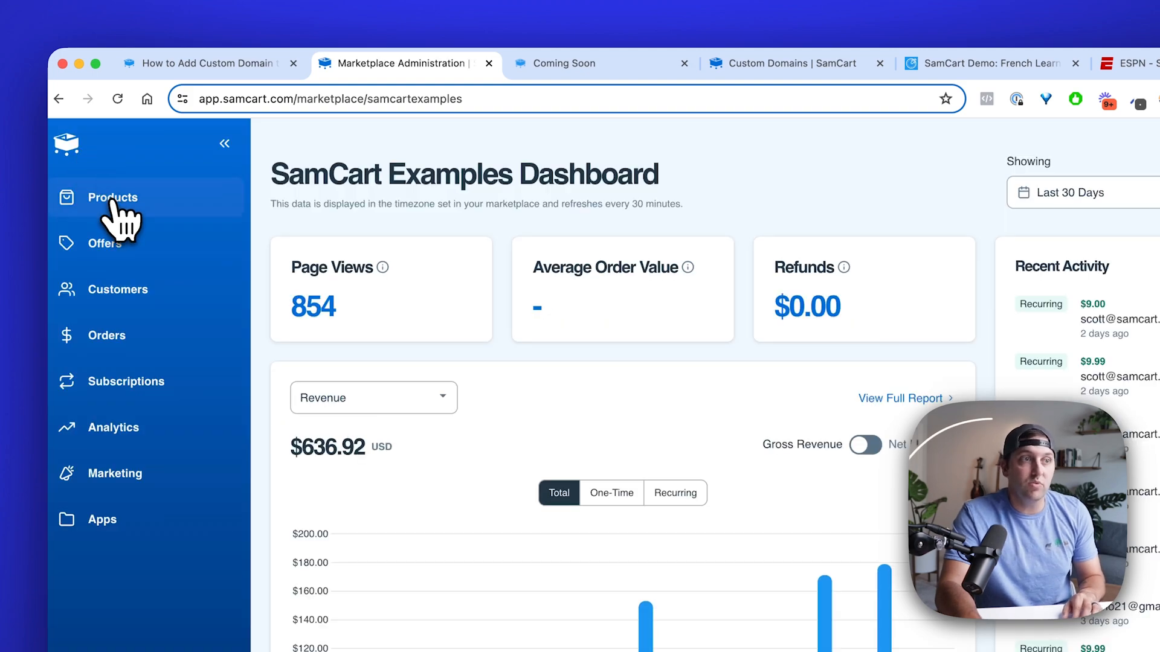
Open the 1 Daily Subscription product and review its Advanced scripts and pixels settings
left_click(113, 197)
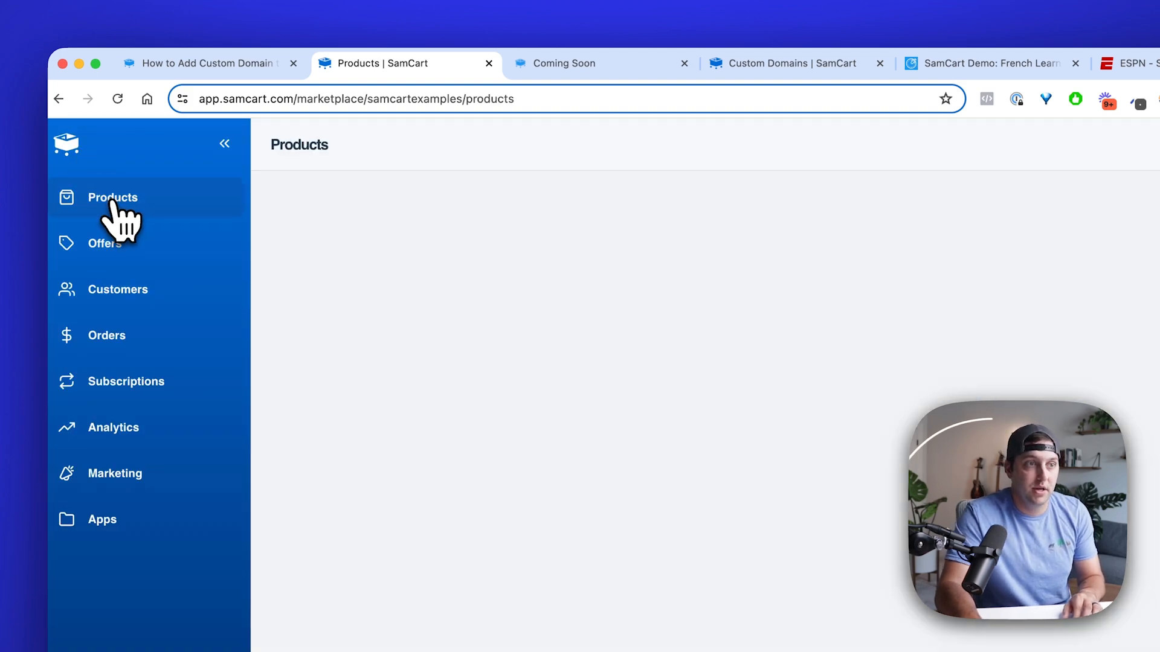
left_click(112, 197)
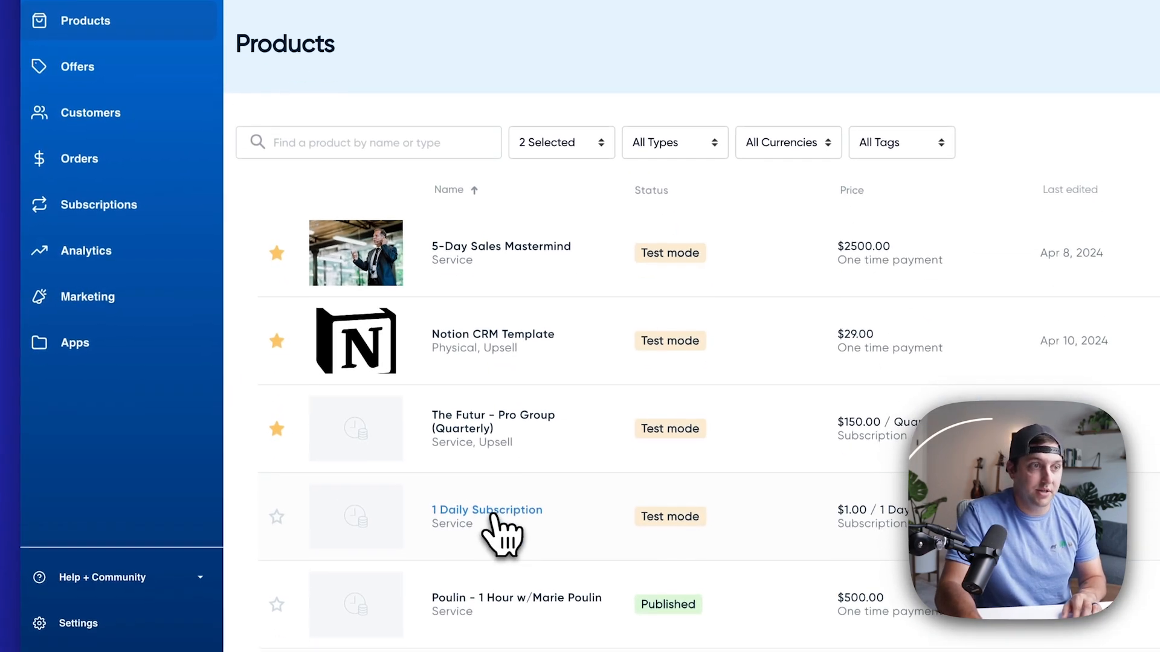
left_click(487, 510)
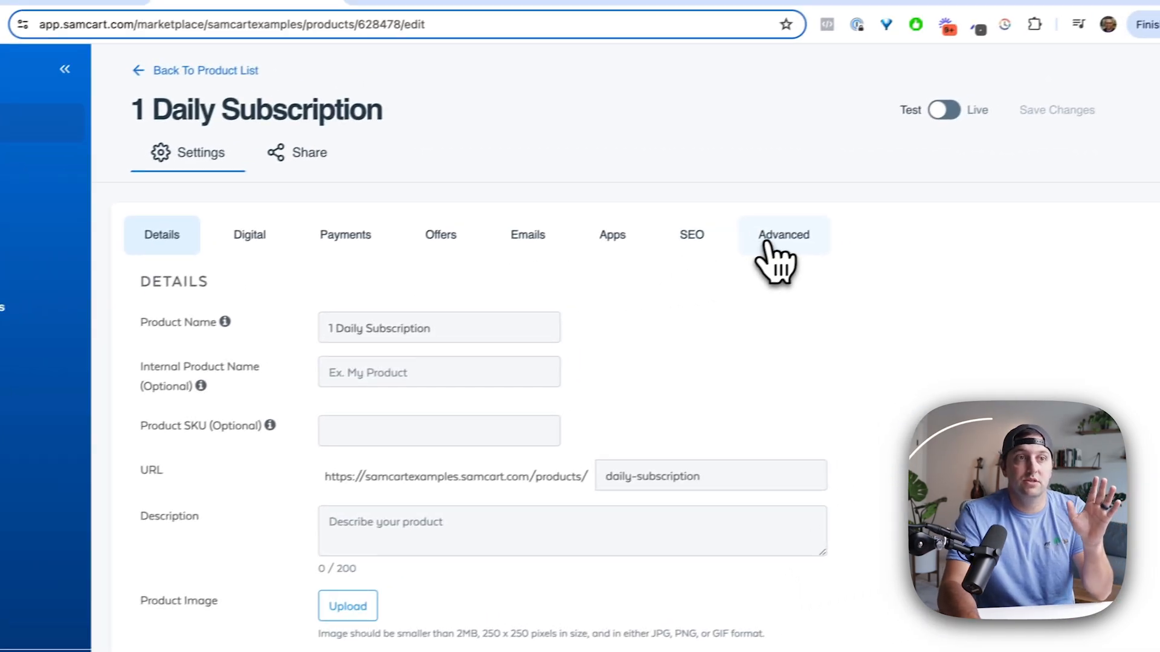
left_click(783, 234)
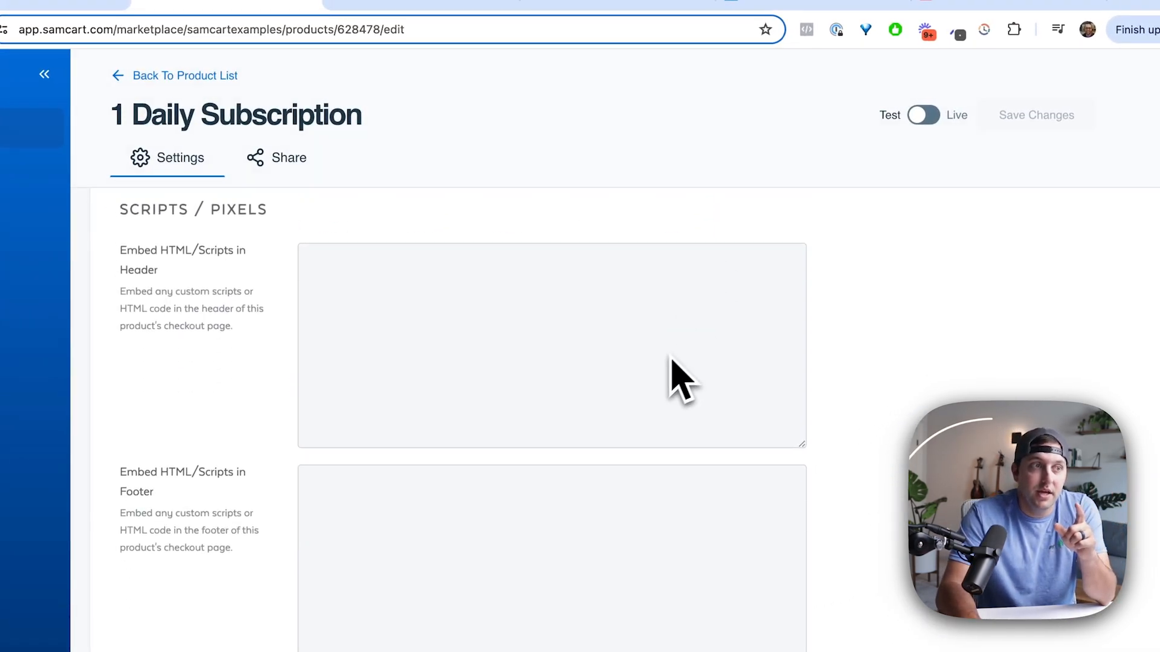
scroll("down", 3)
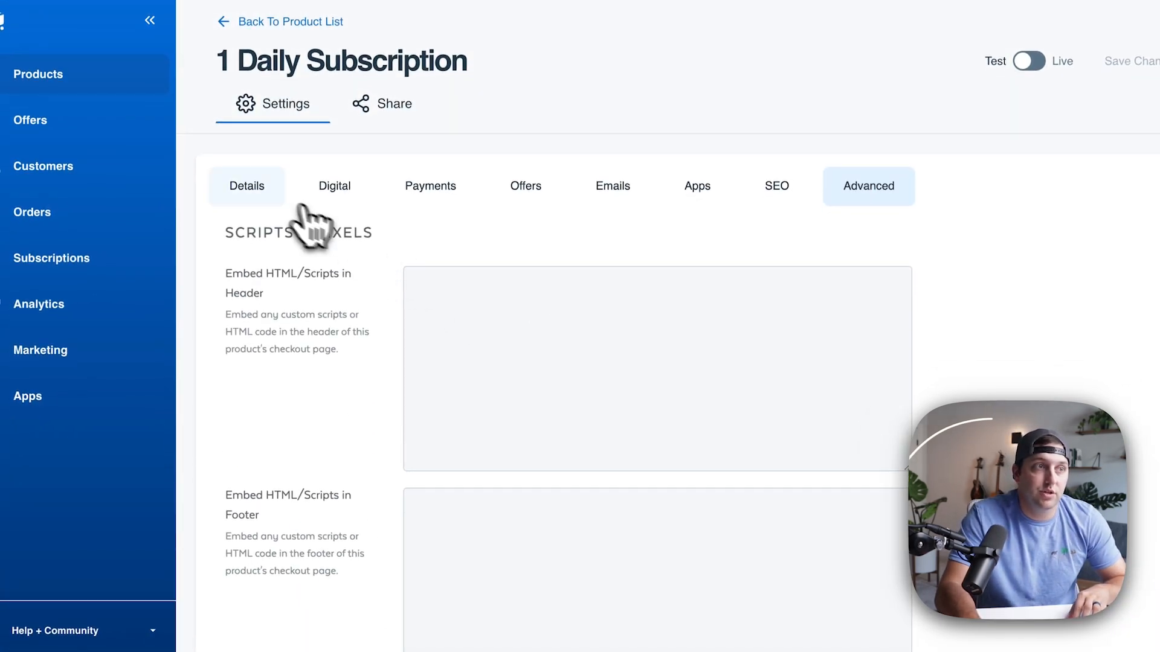
Back on Details, highlight makeproductsfast.com in the product URL to confirm the new domain
left_click(247, 186)
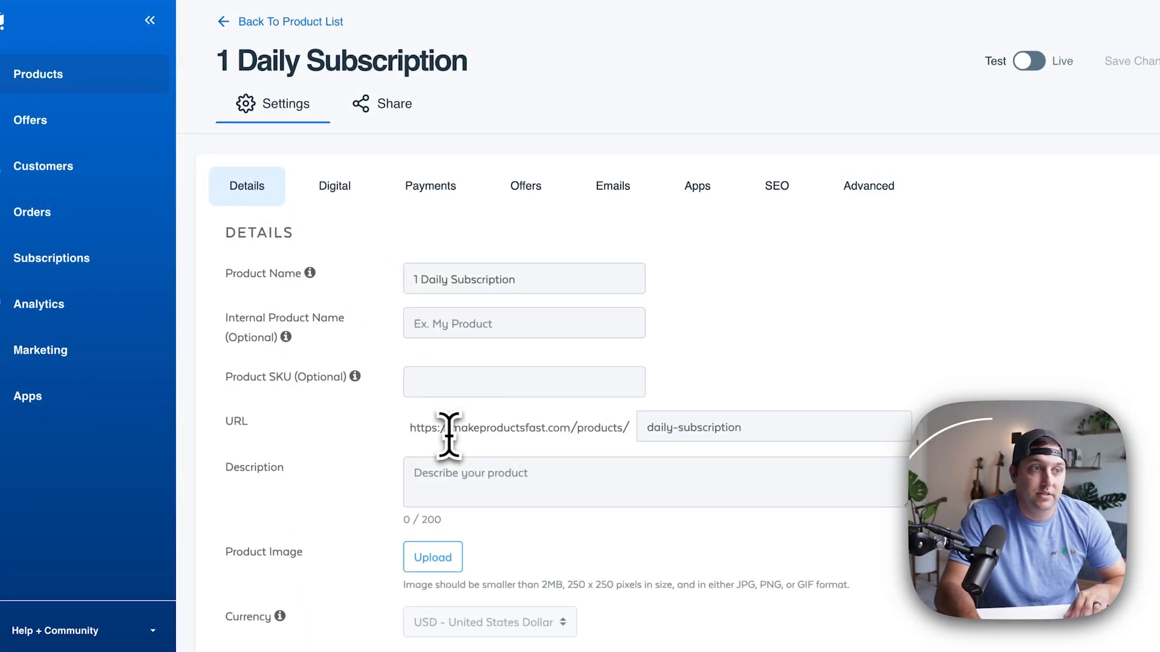
left_click_drag(449, 426, 621, 427)
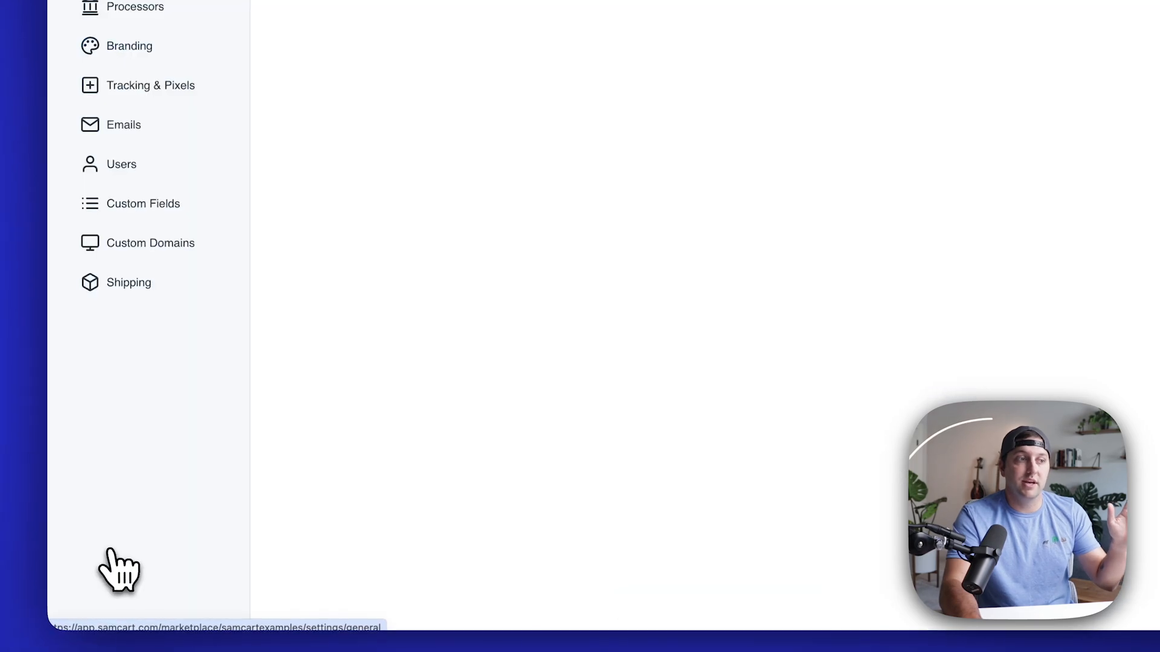
View the other account's settings, then switch to the French Learning sales page tab
left_click(150, 243)
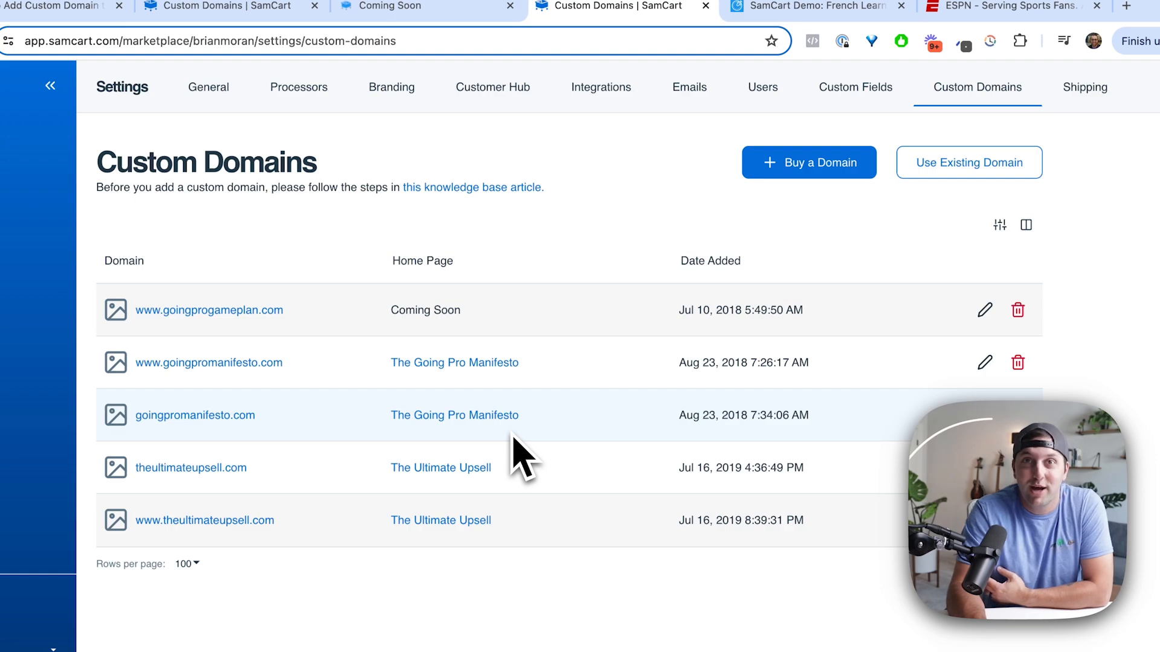
mouse_move(529, 370)
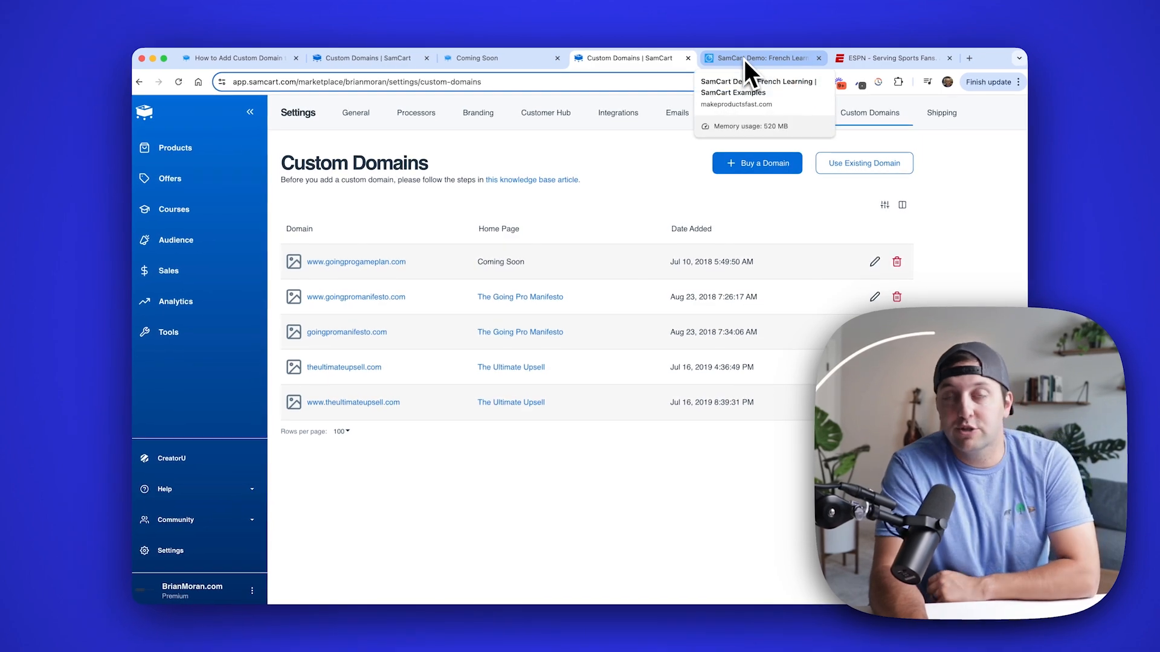
left_click(758, 58)
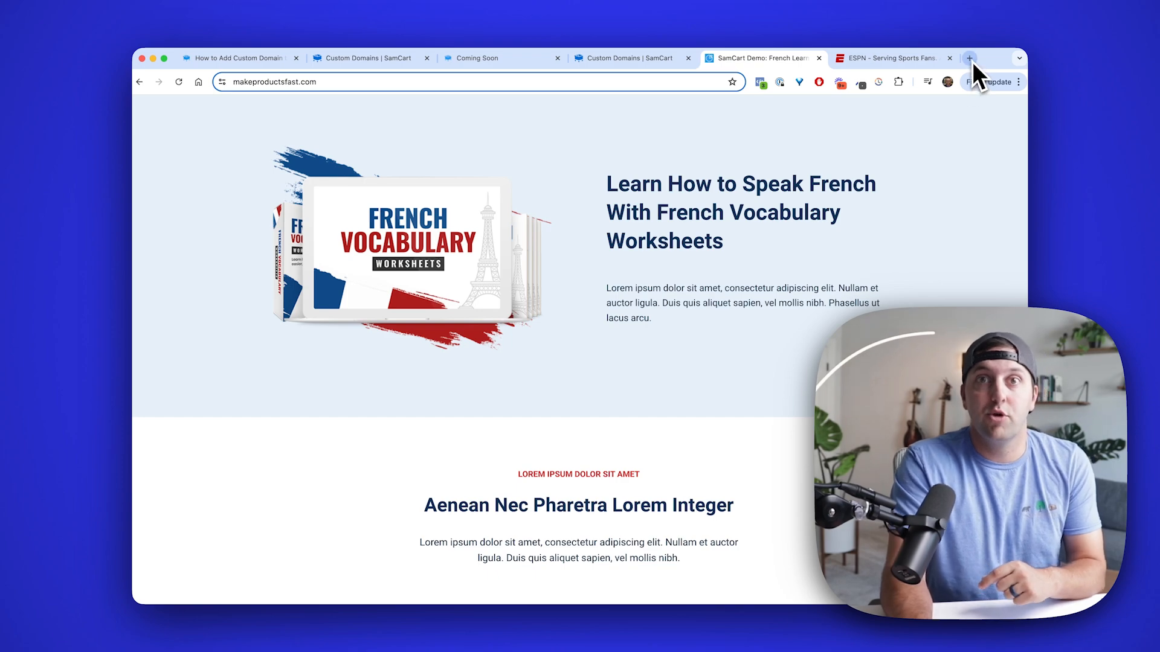
left_click(970, 58)
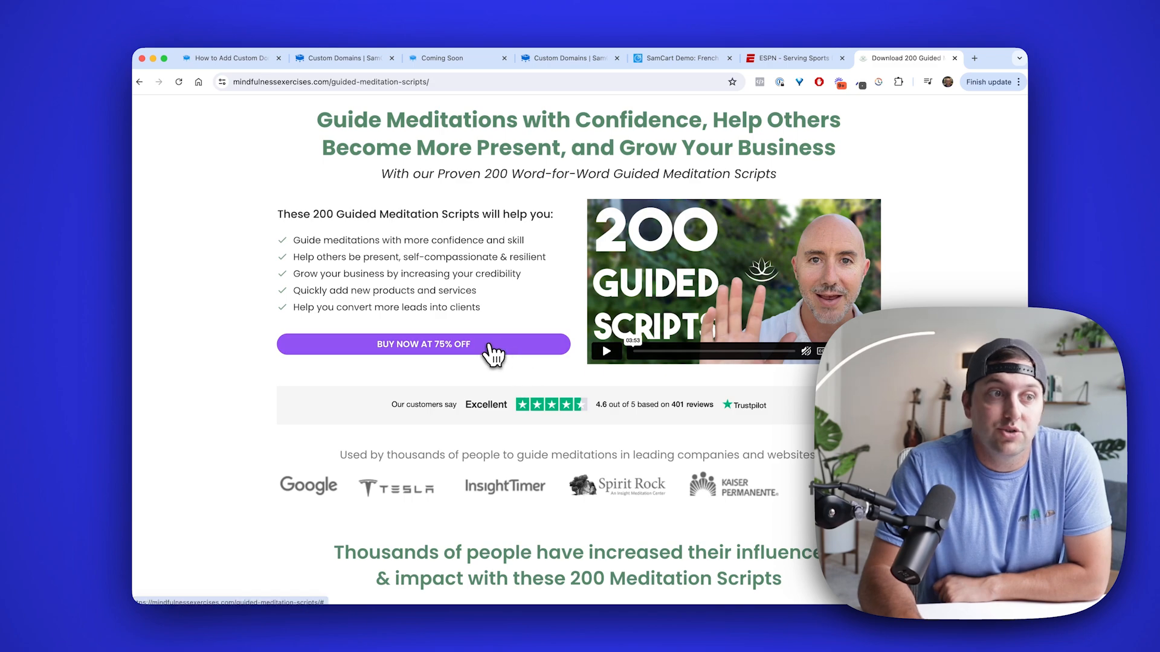
left_click(423, 345)
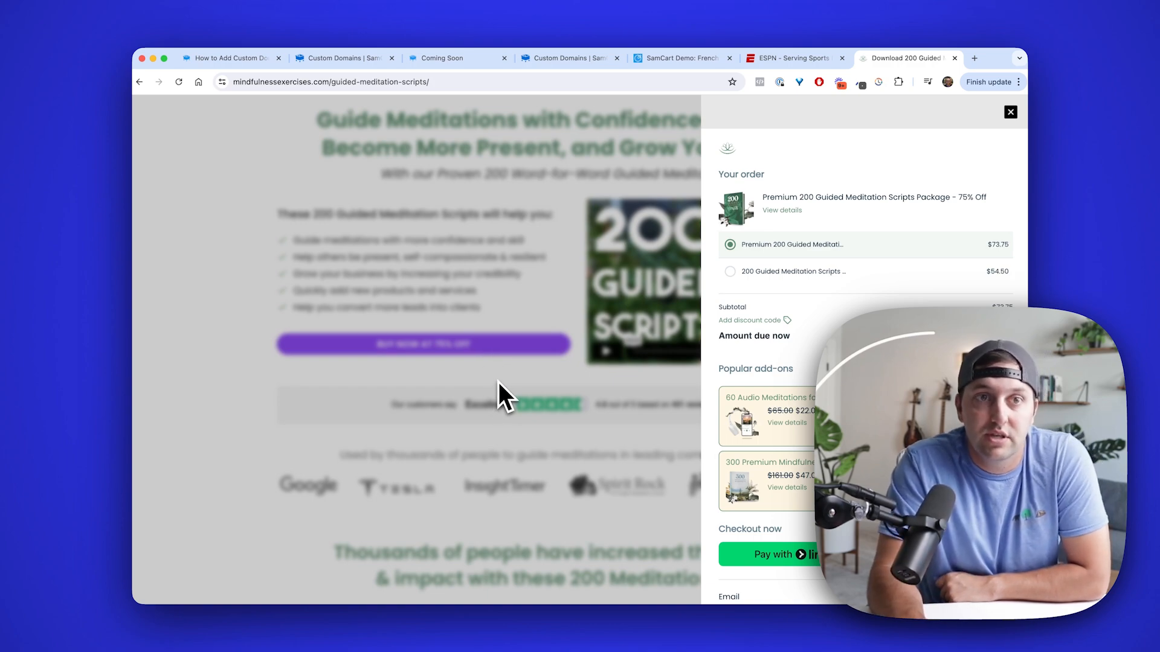
left_click(1009, 111)
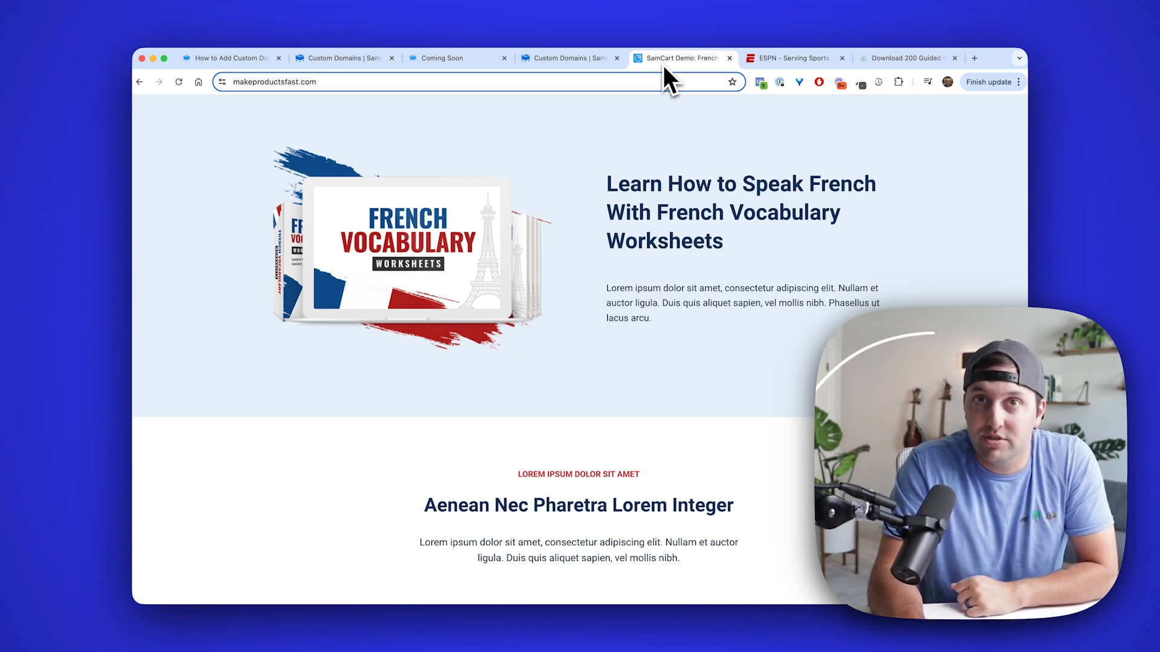
mouse_move(658, 146)
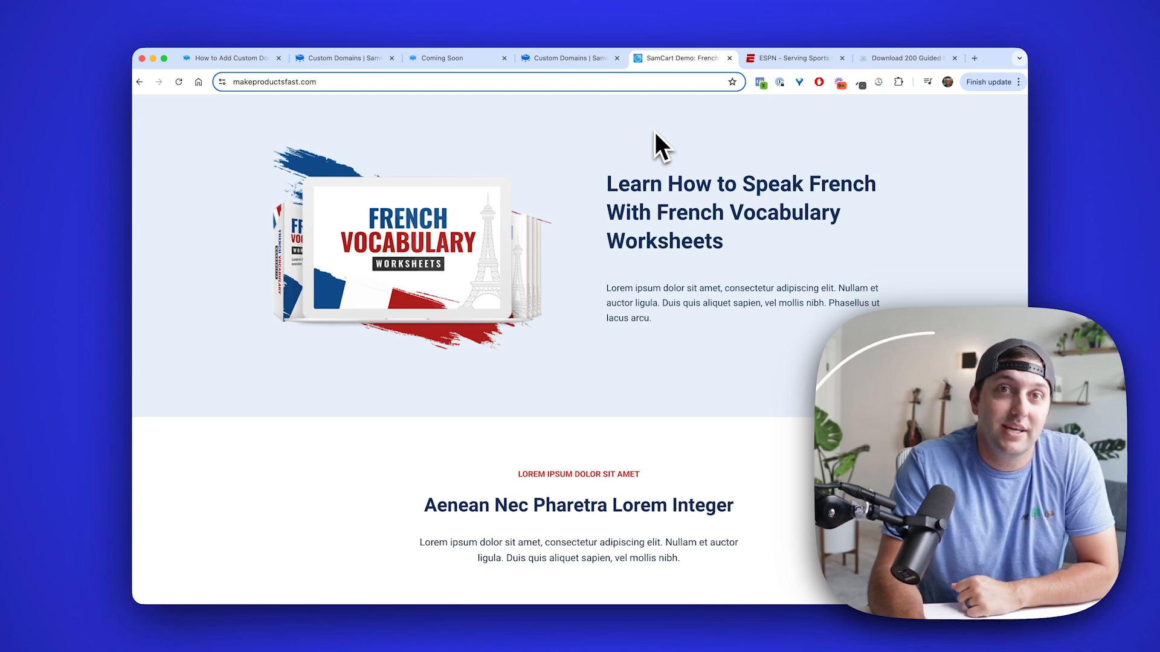